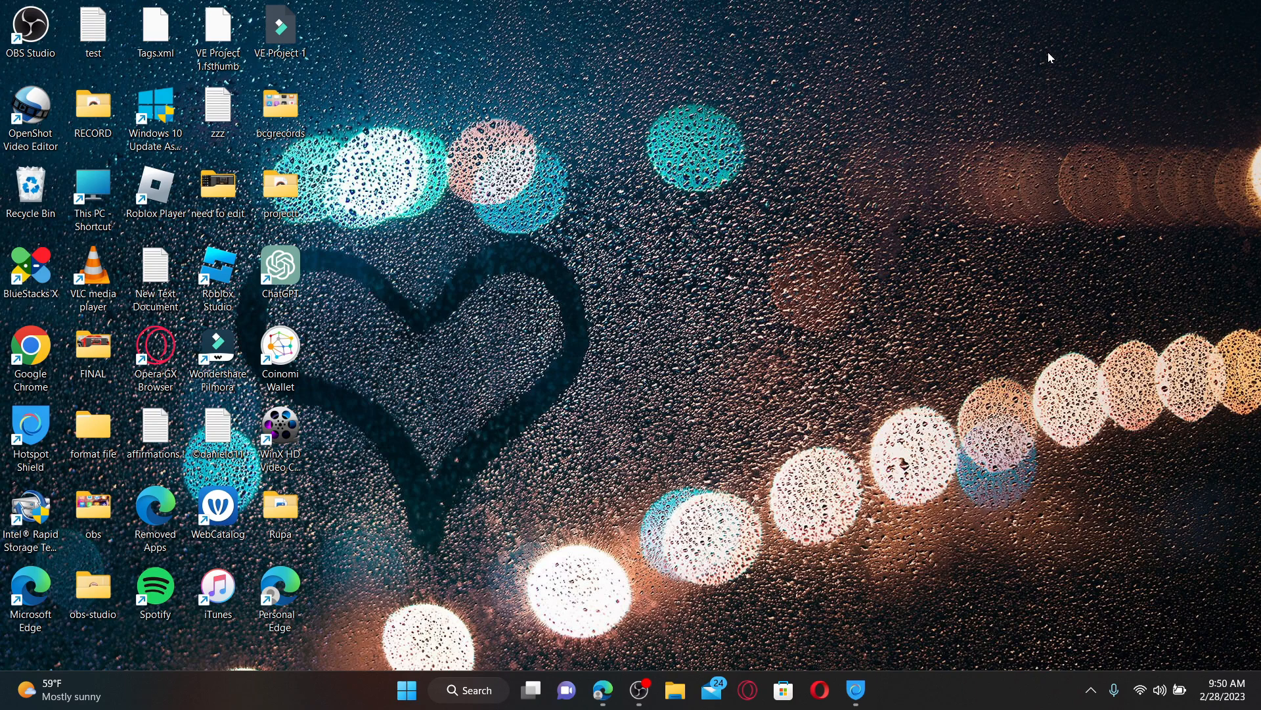
mouse_move(748, 337)
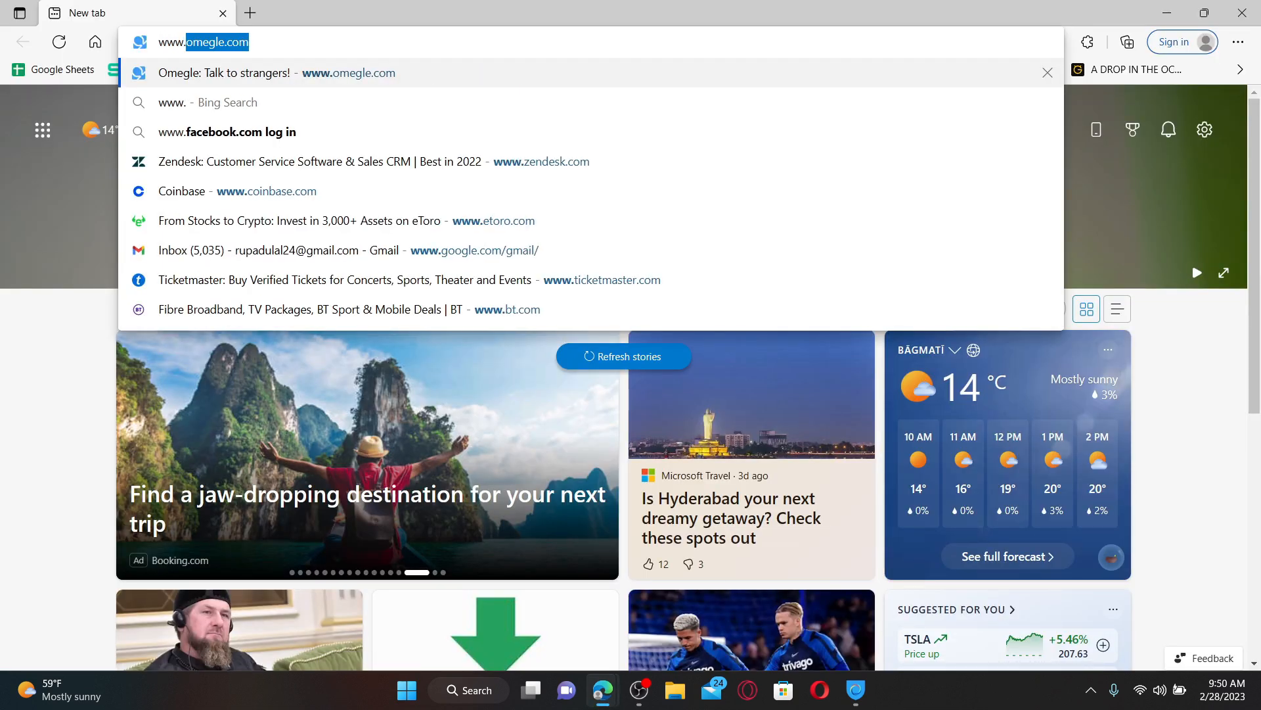
type("www.blooket.com")
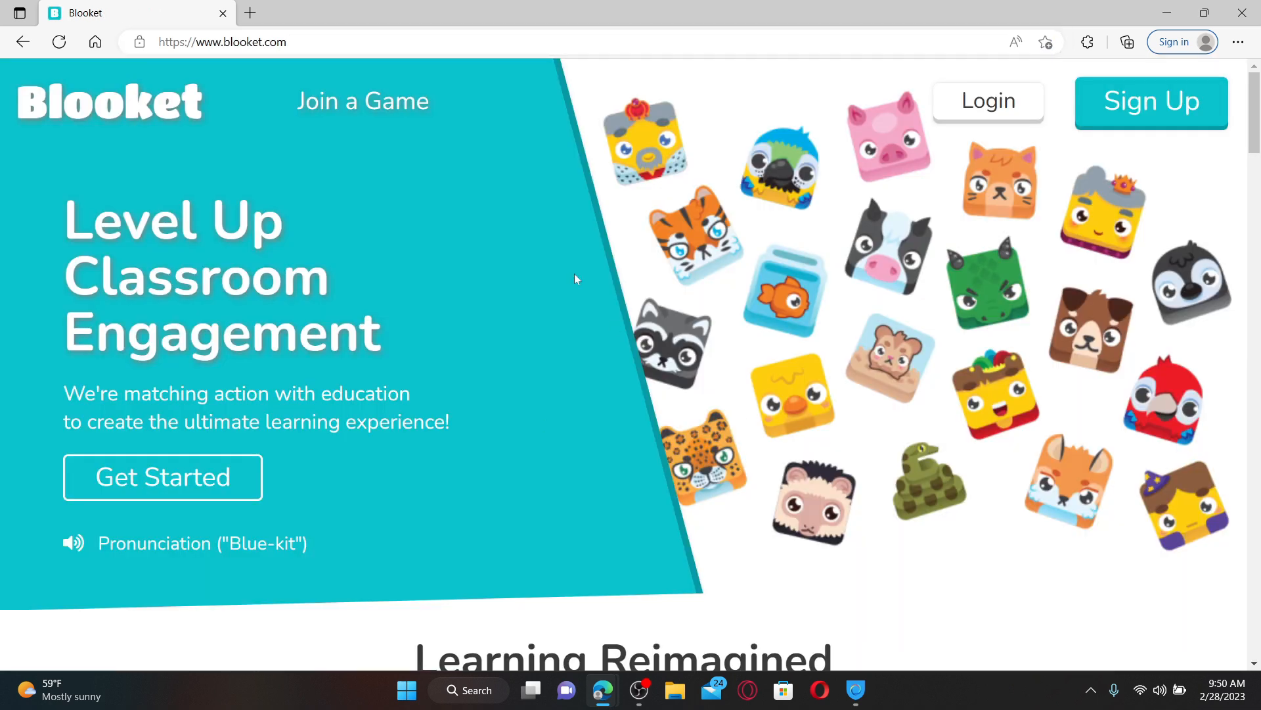
mouse_move(754, 413)
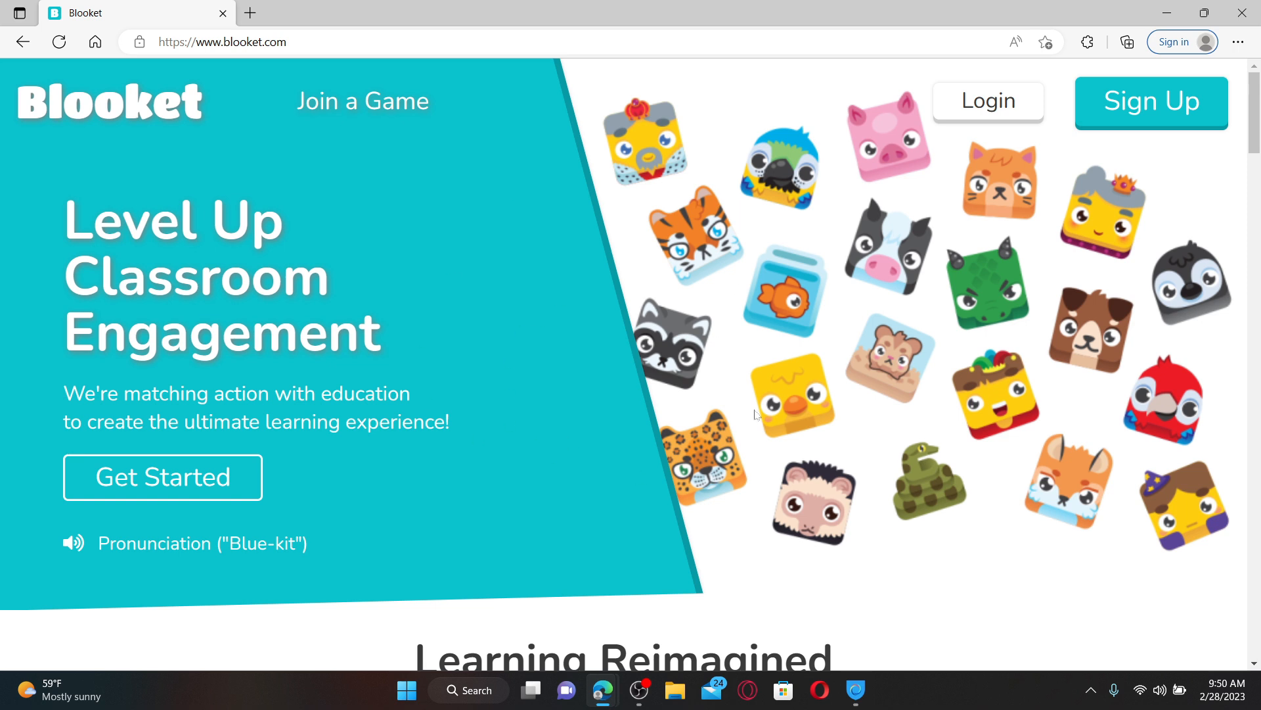
mouse_move(628, 372)
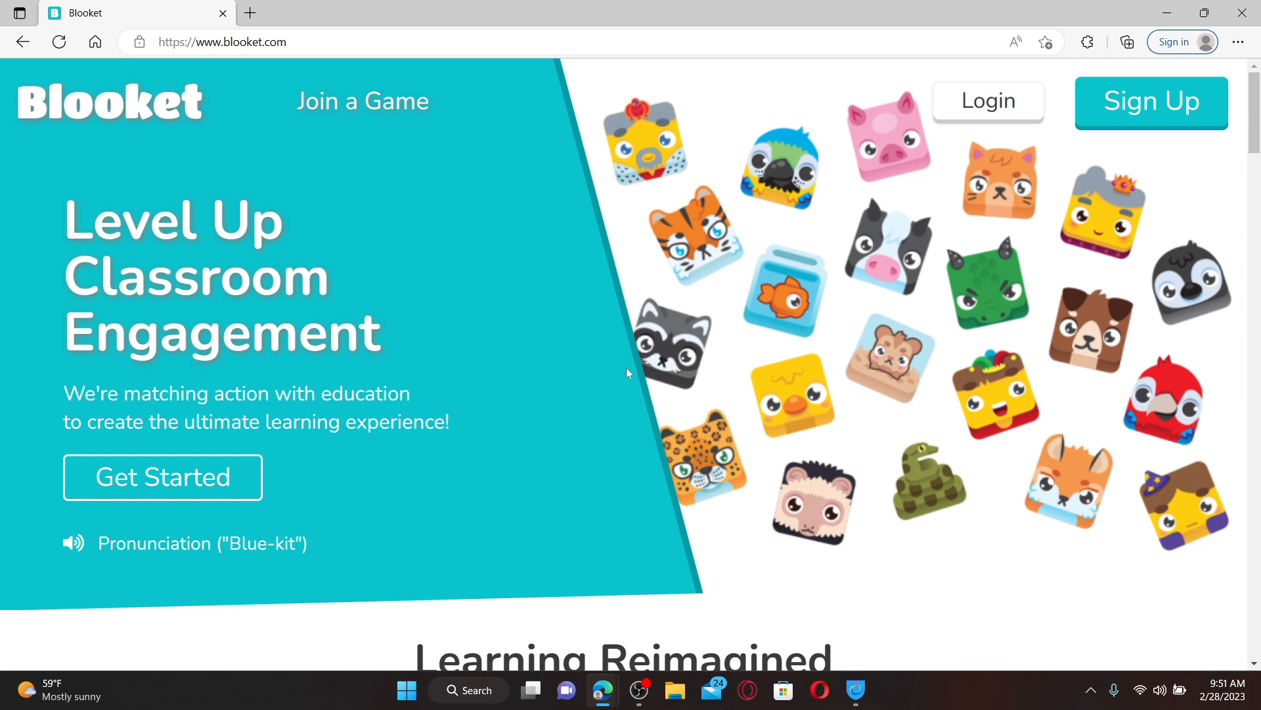
mouse_move(632, 466)
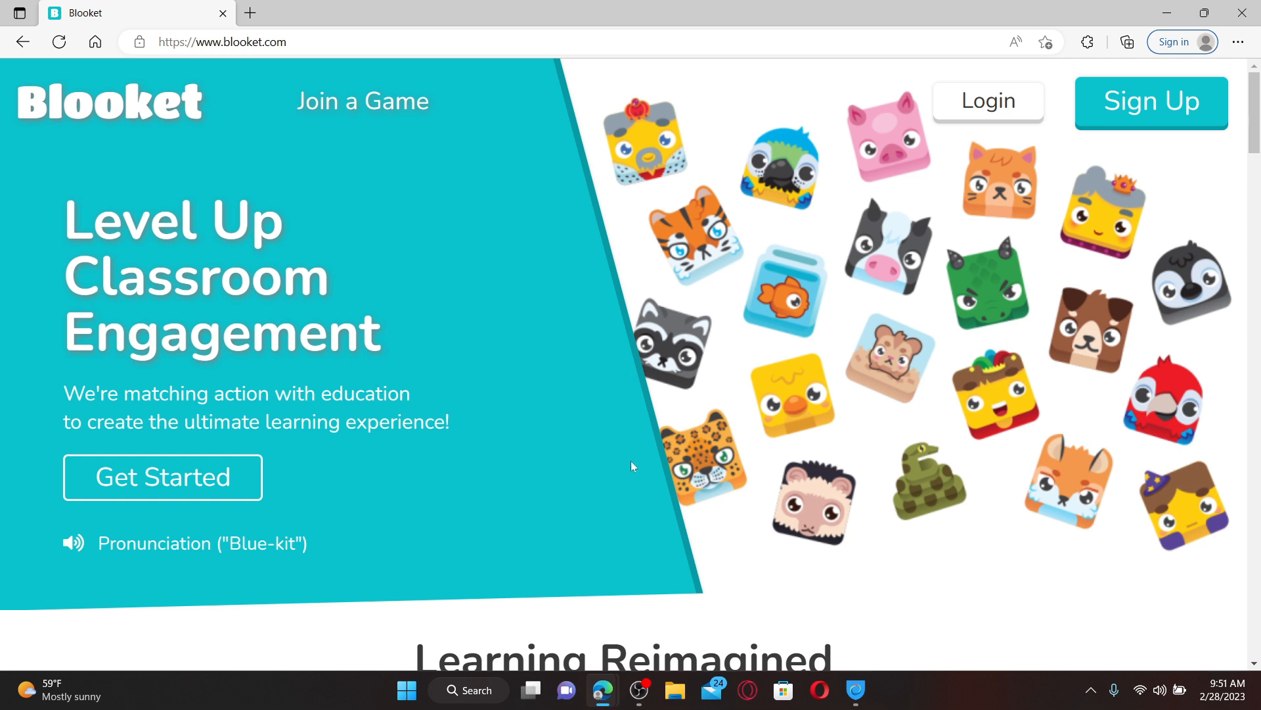
mouse_move(553, 411)
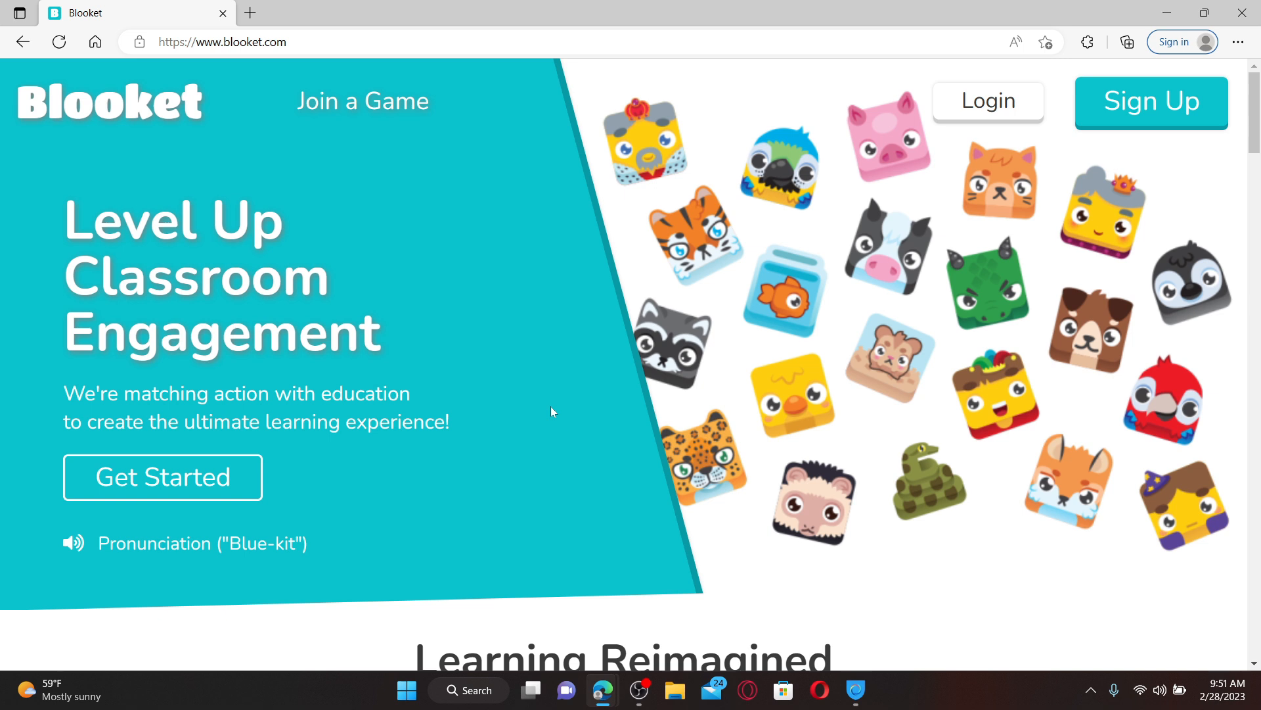
mouse_move(541, 440)
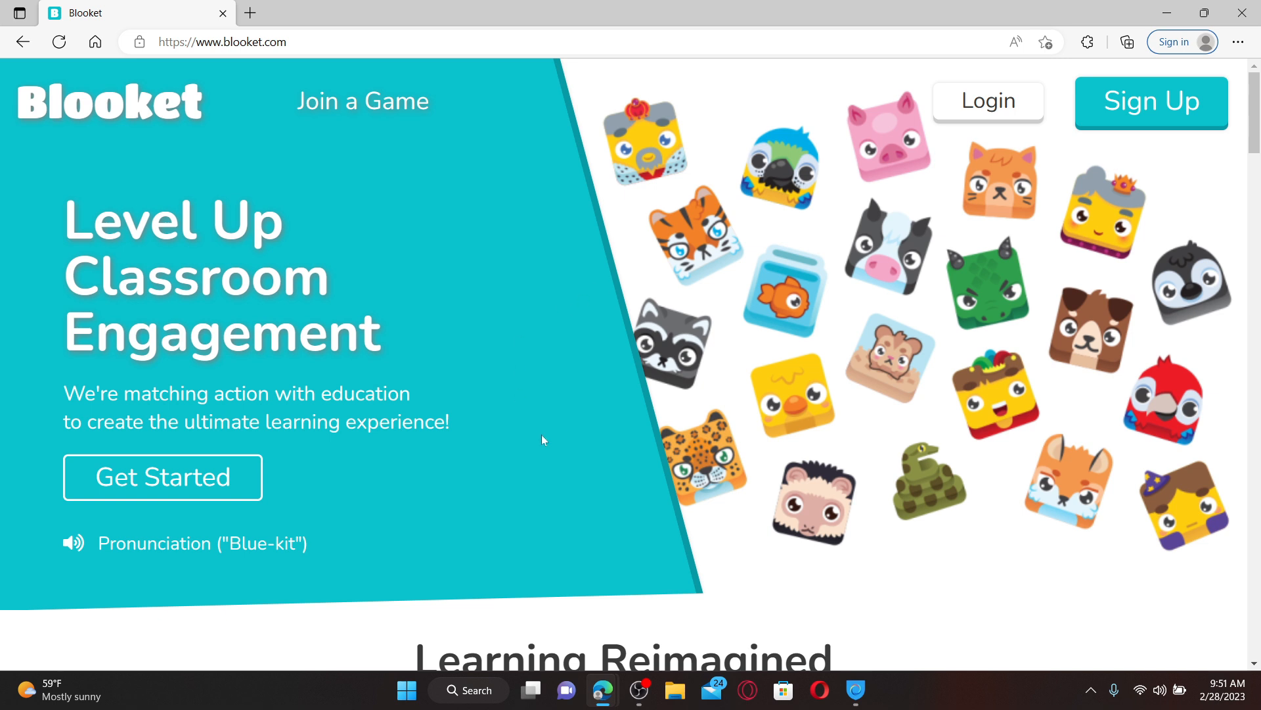
mouse_move(859, 299)
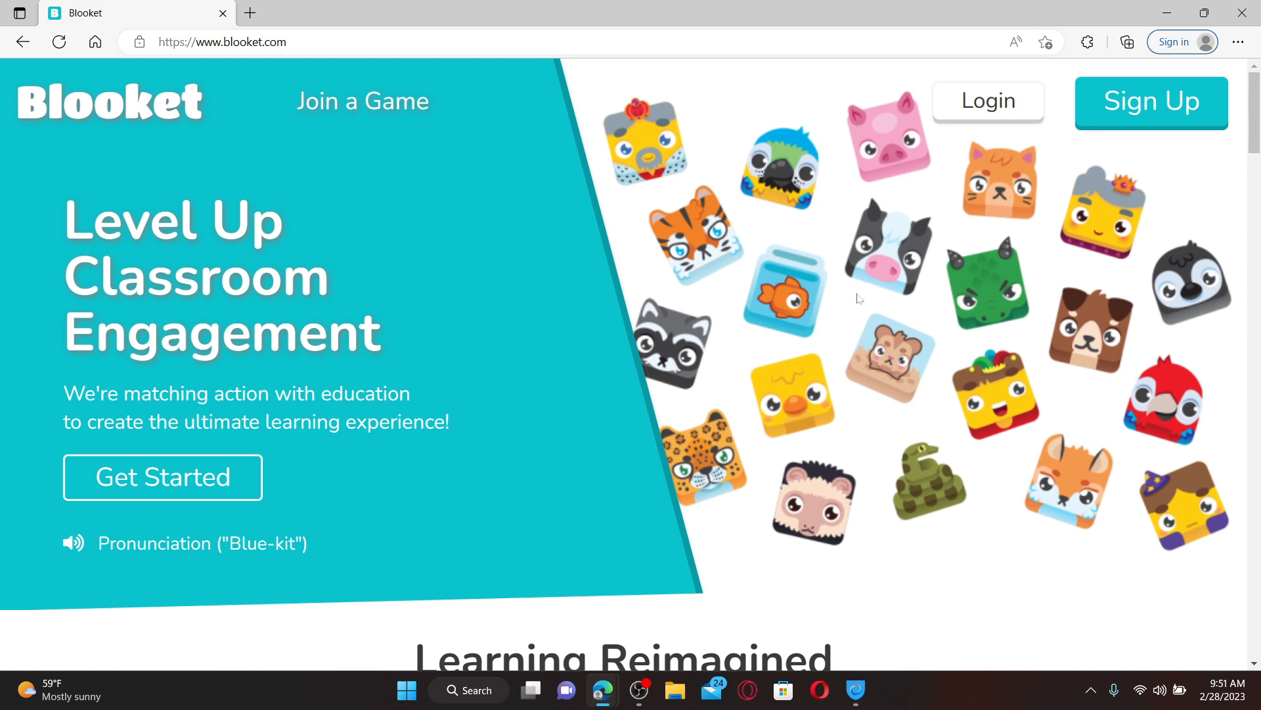
mouse_move(1152, 101)
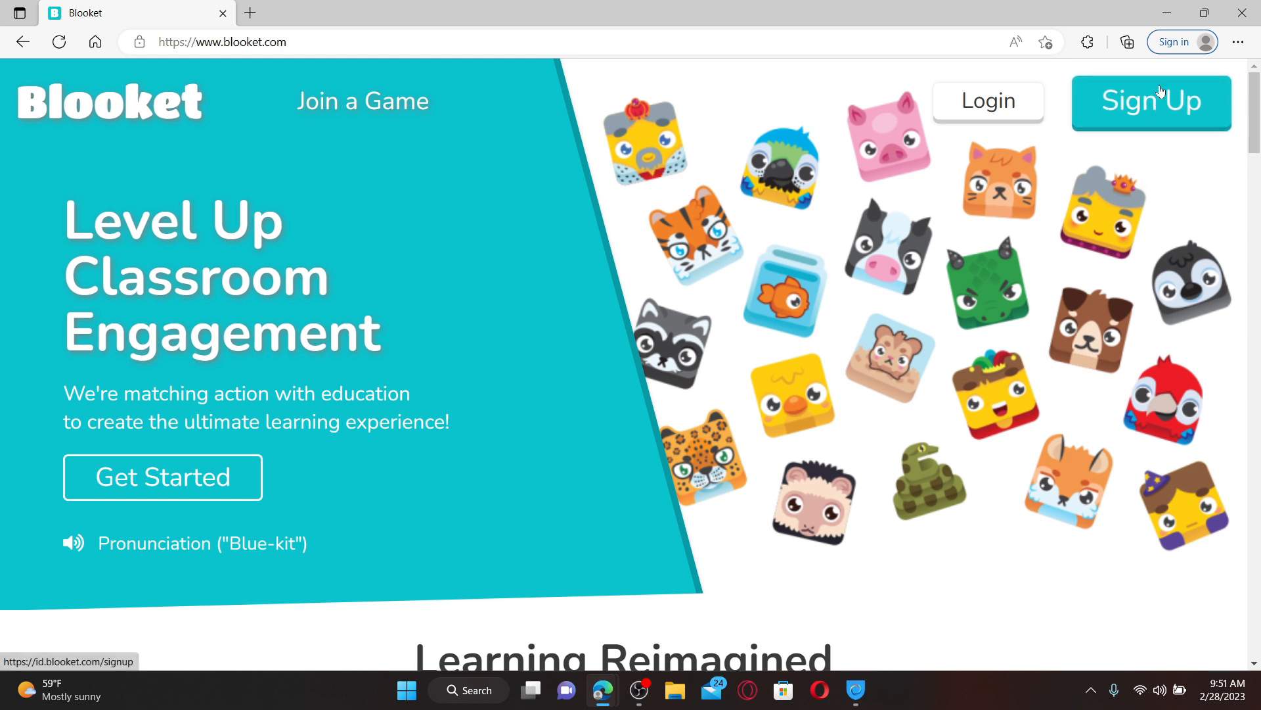
Go to the Blooket account sign-up page from the home page
left_click(1151, 101)
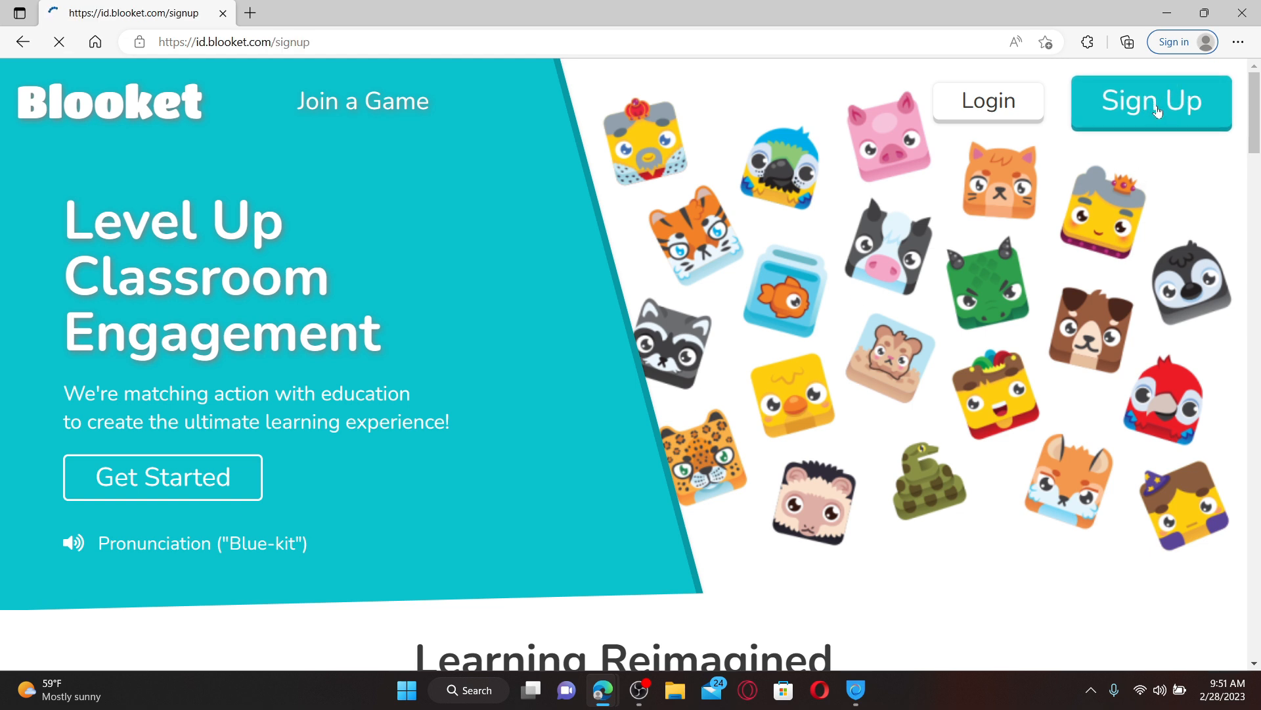
left_click(1152, 101)
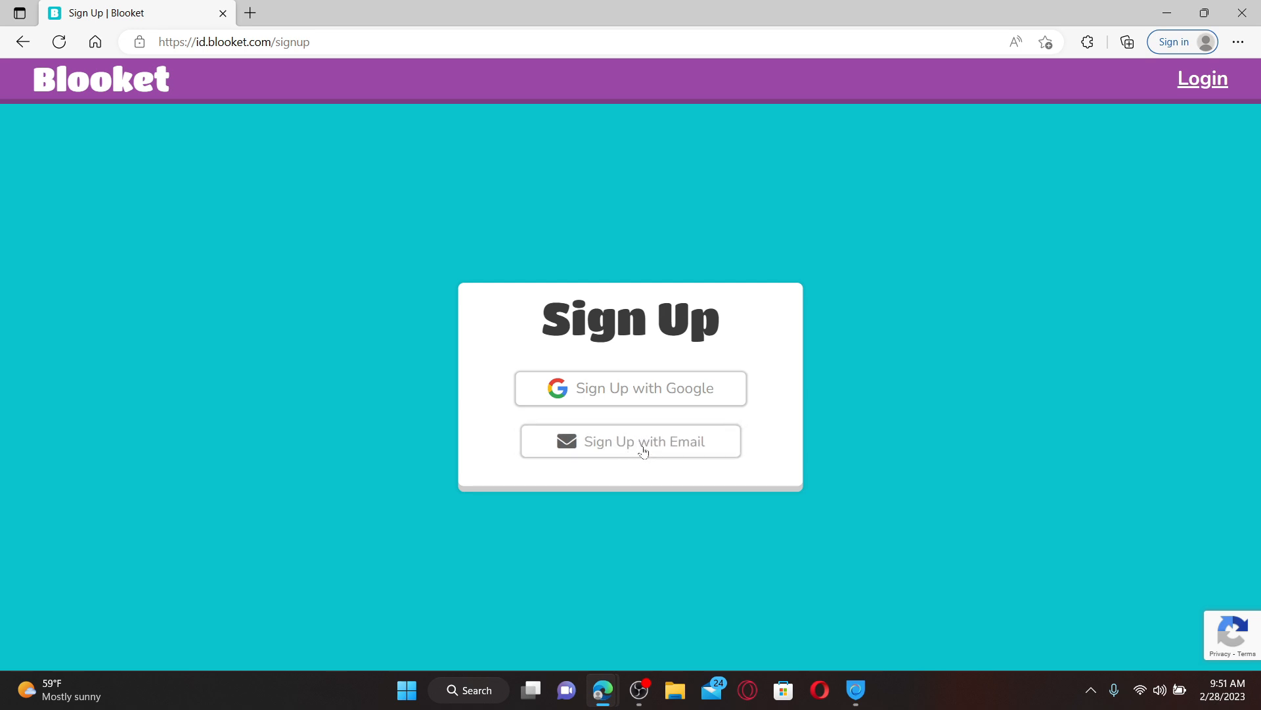
left_click(629, 441)
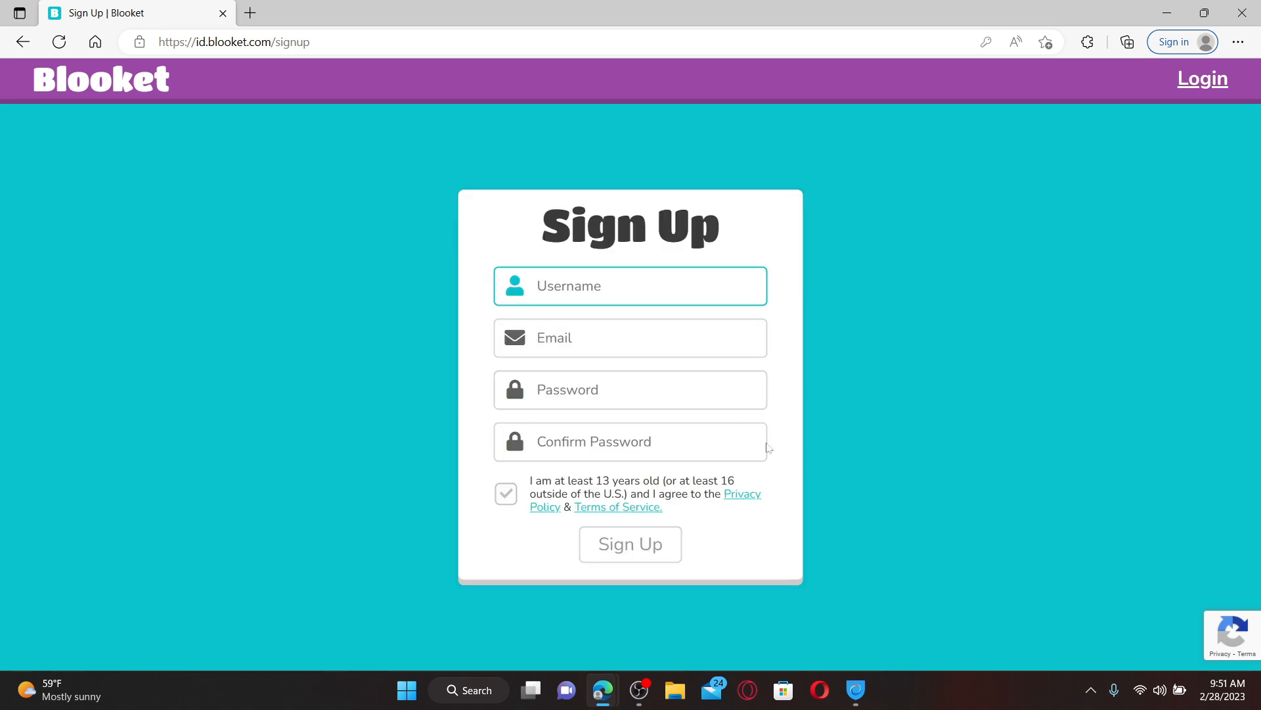
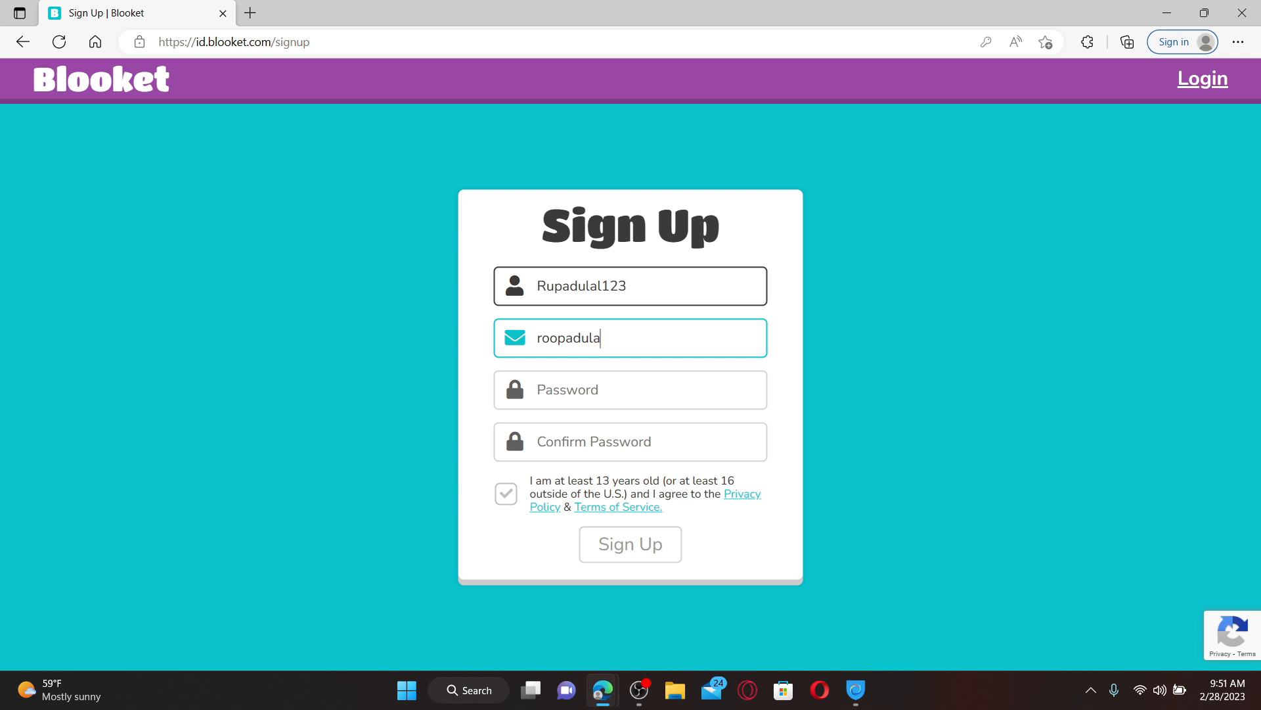
Enter the password, agree to the age and terms statement, and submit the sign-up form
left_click(630, 389)
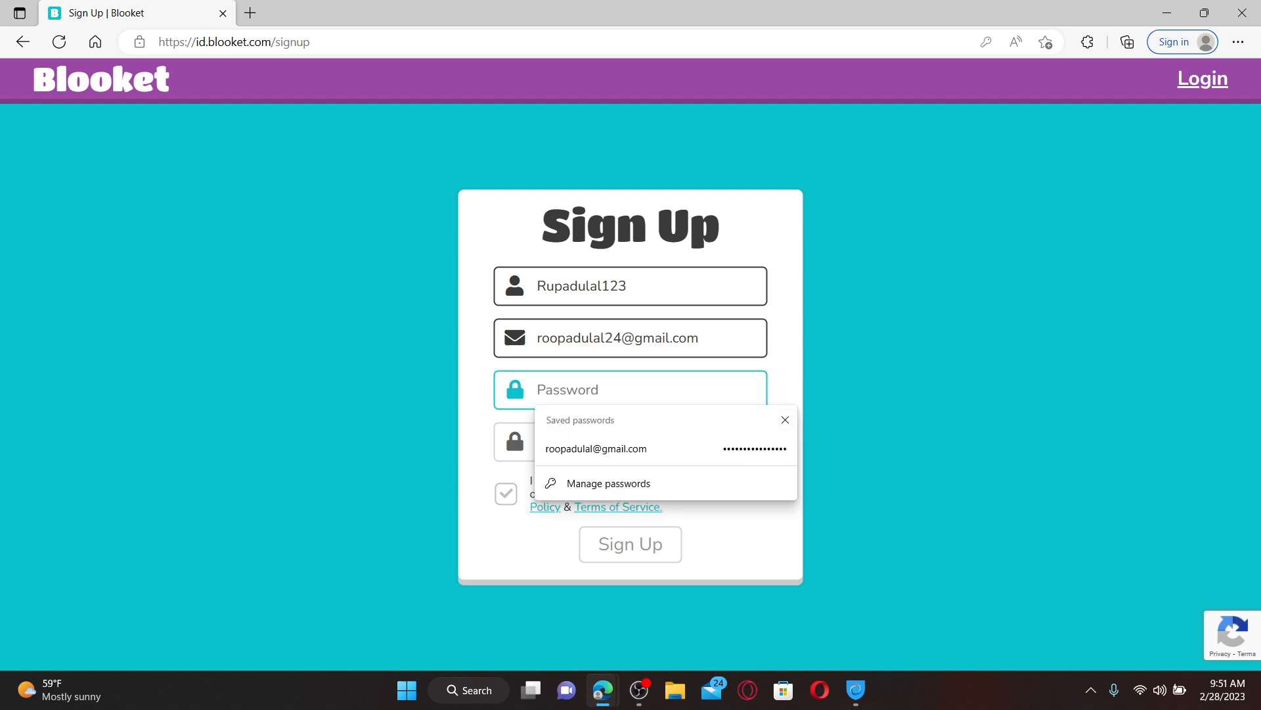
left_click(783, 419)
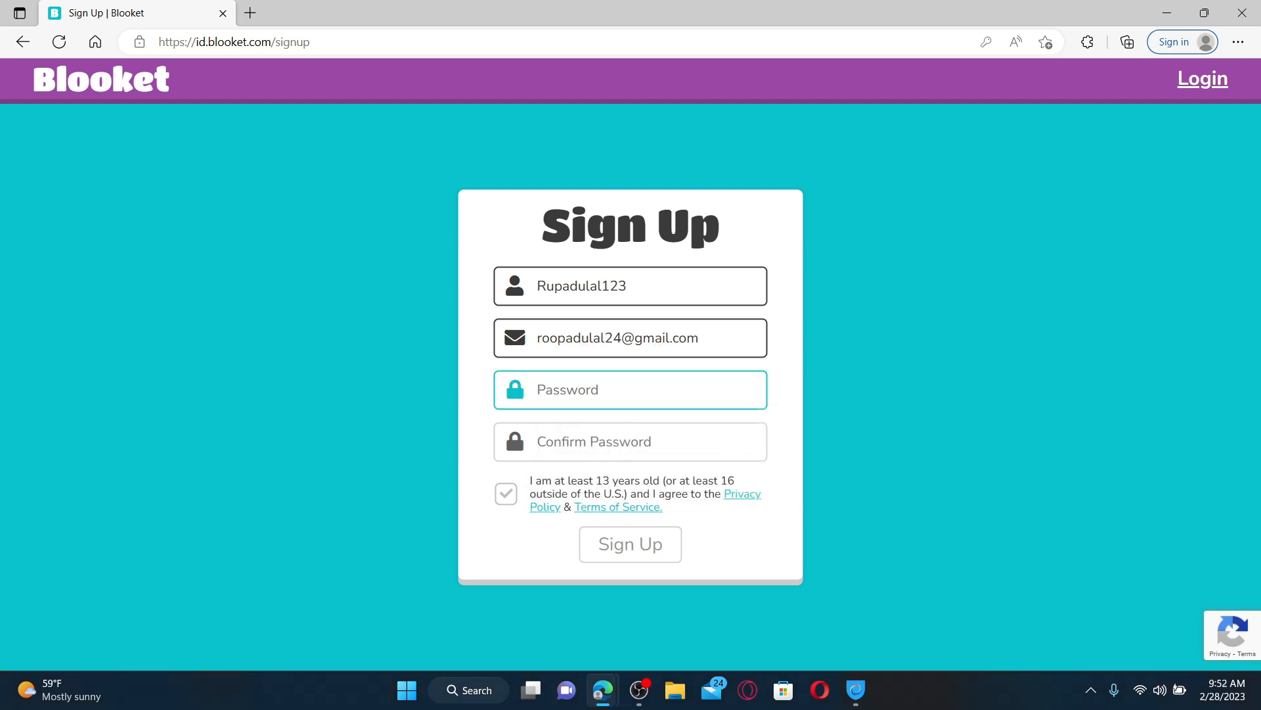
left_click(629, 389)
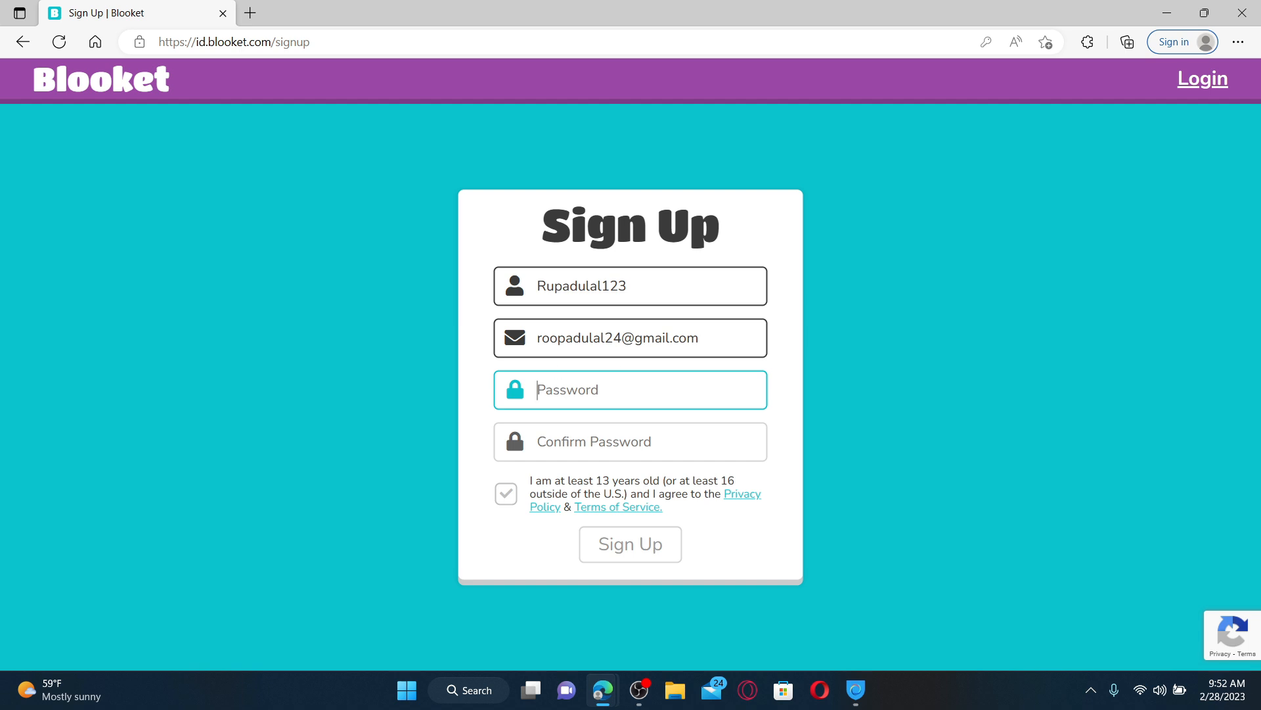
type("•")
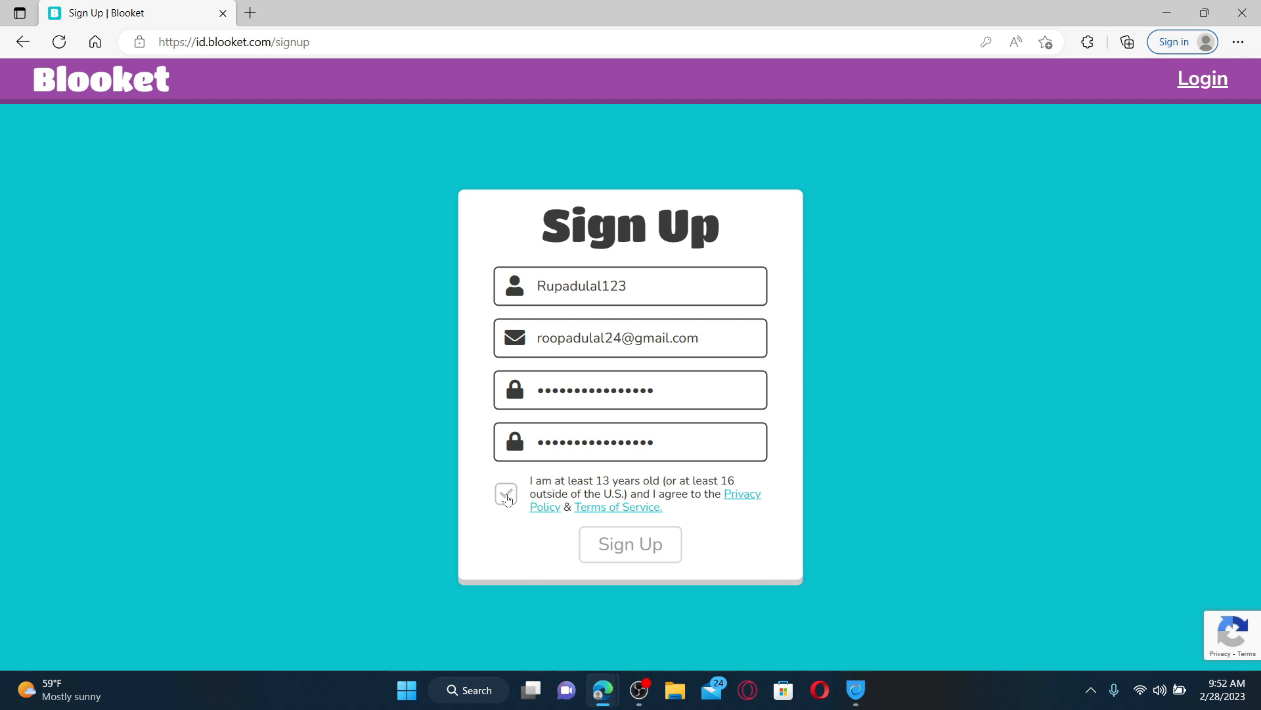
left_click(505, 492)
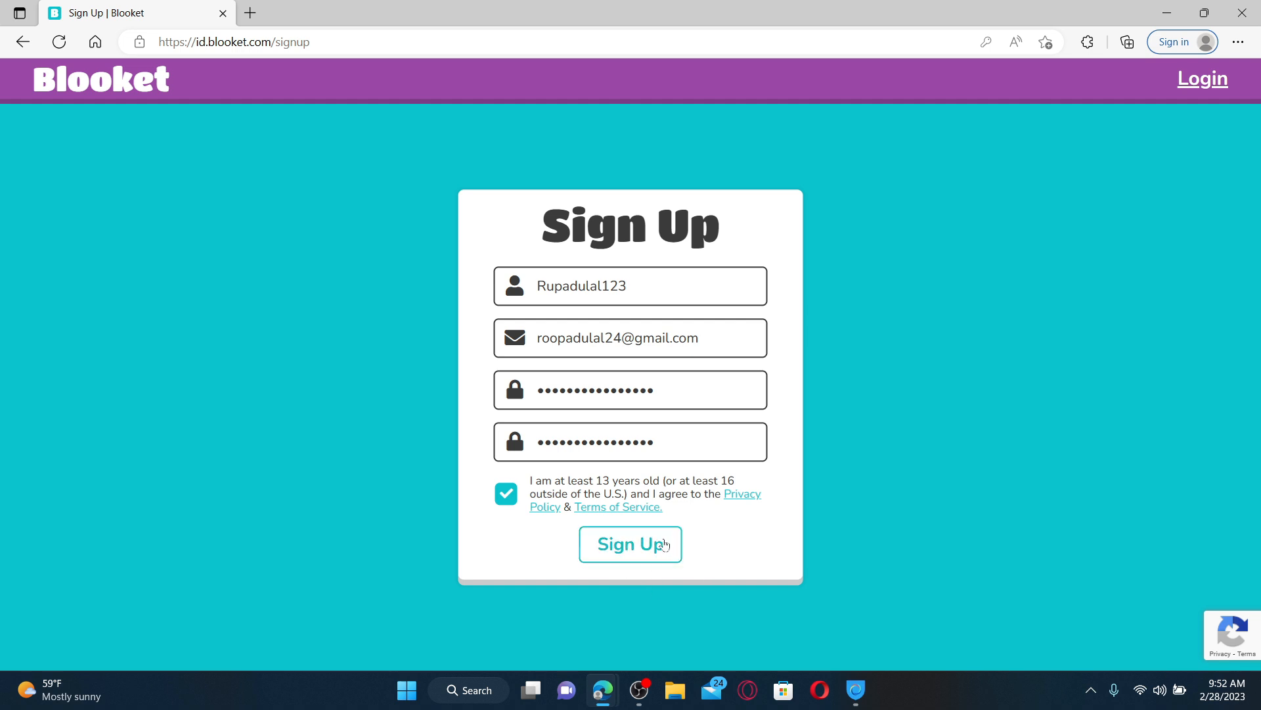
left_click(629, 544)
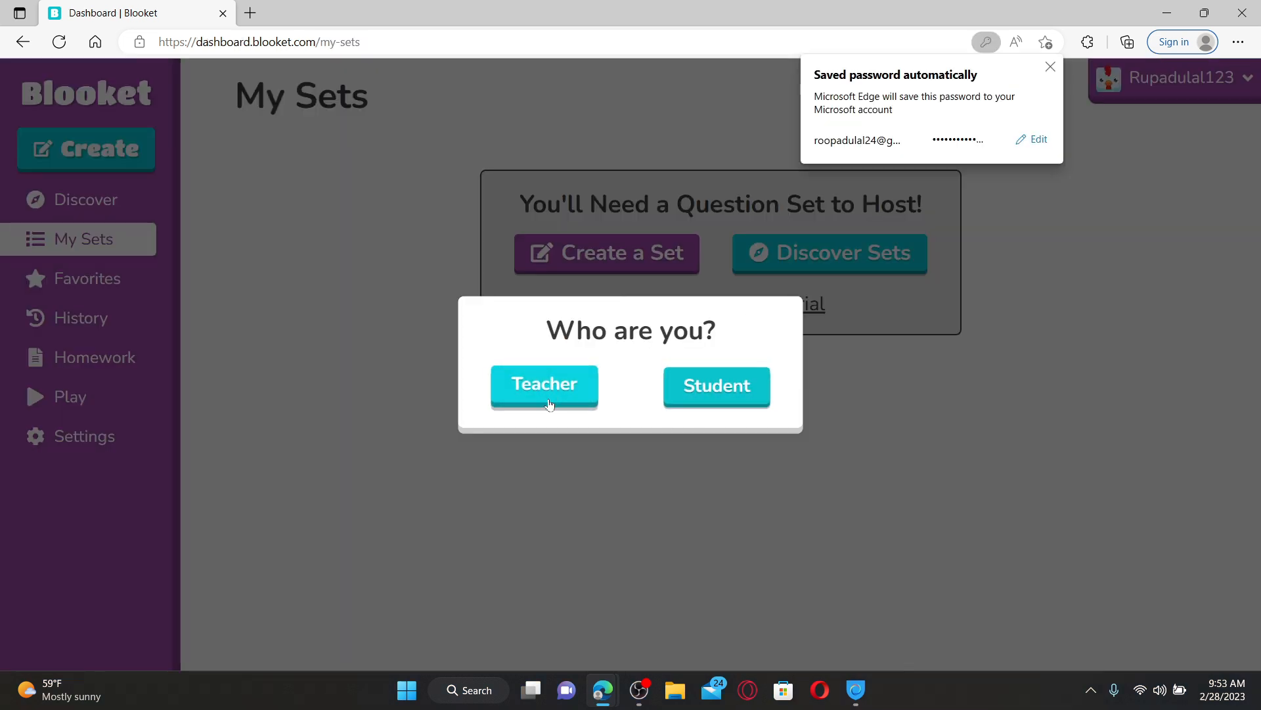
Choose the Teacher role and skip the welcome tour to reach My Sets
left_click(544, 383)
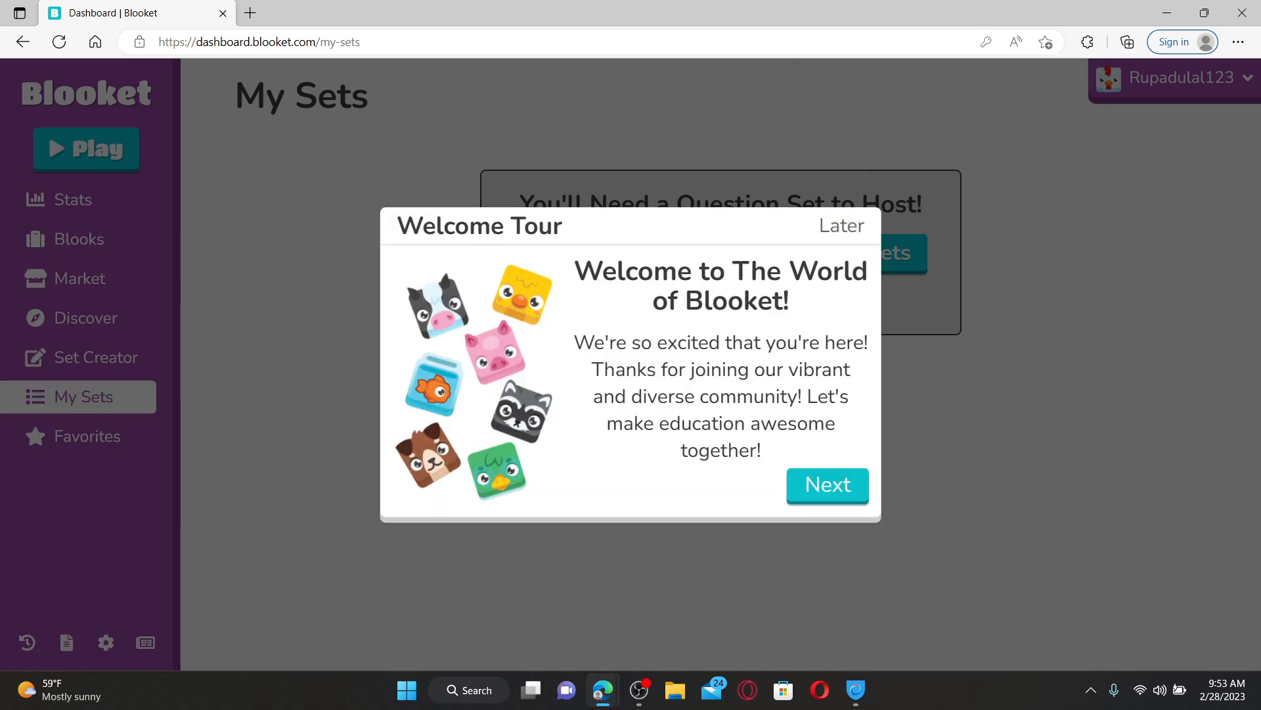
left_click(841, 225)
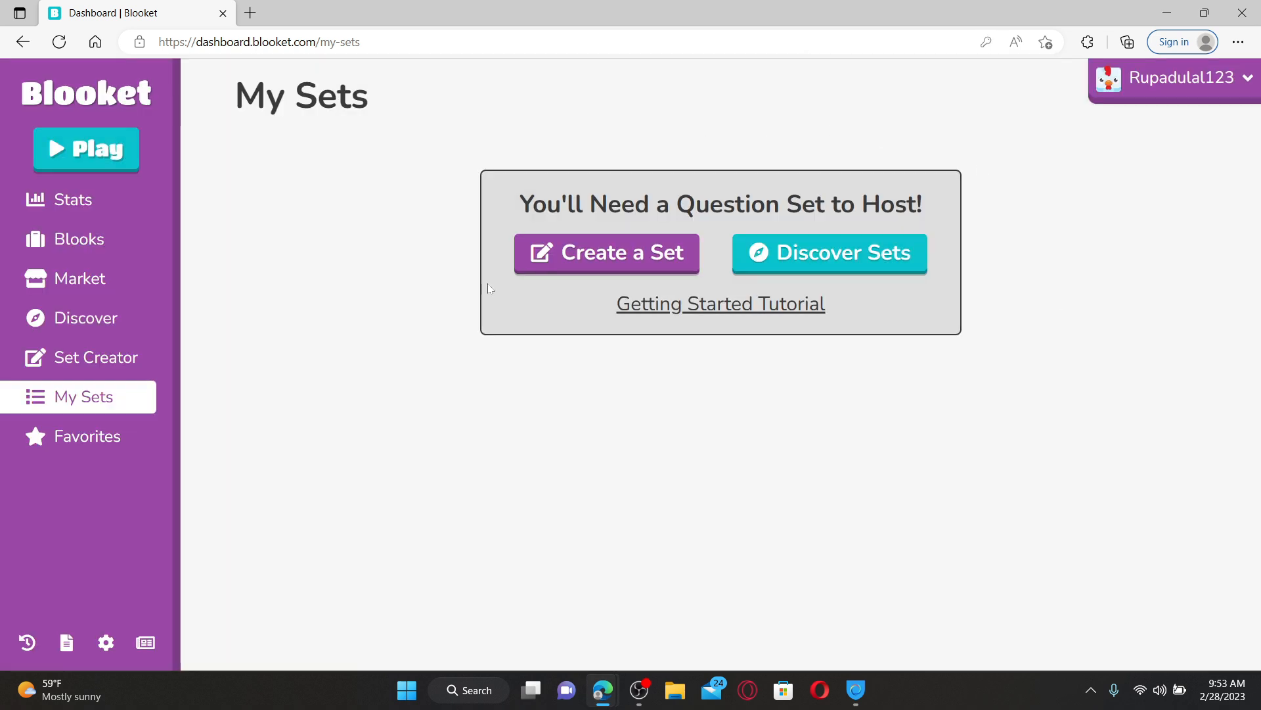
mouse_move(632, 446)
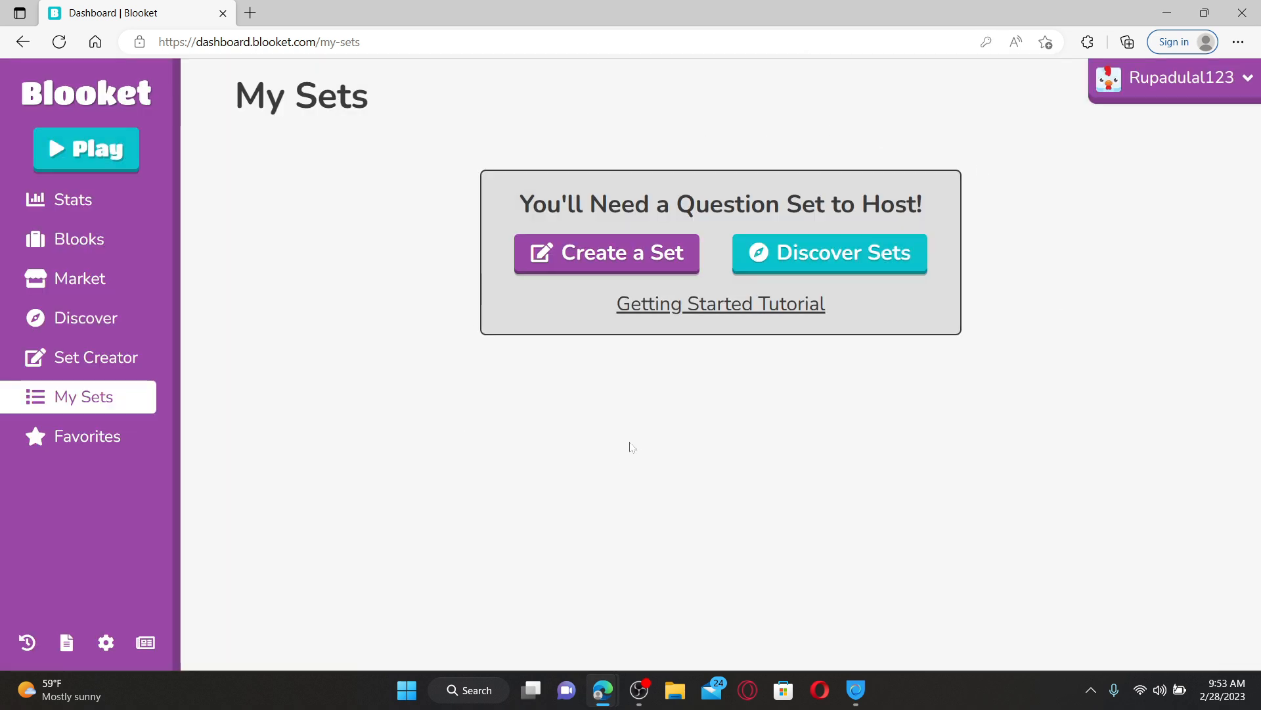